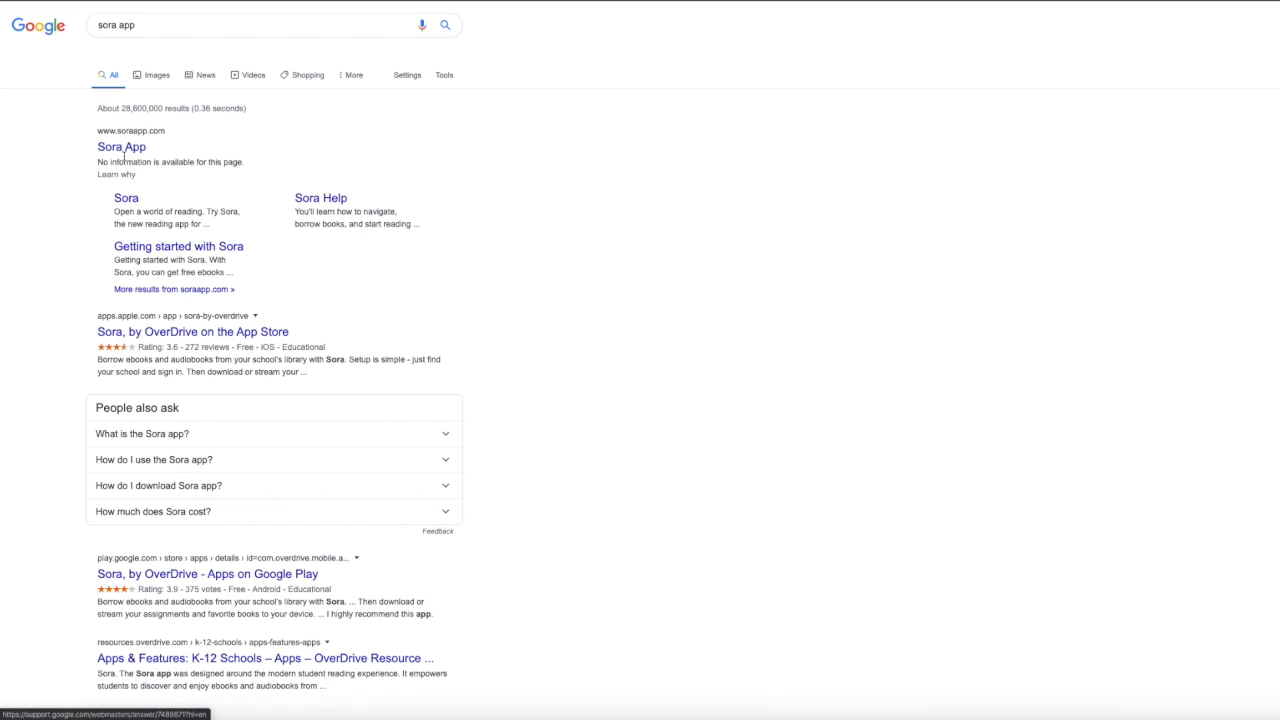
- Open the Sora App website from the Google results for 'sora app'
left_click(121, 147)
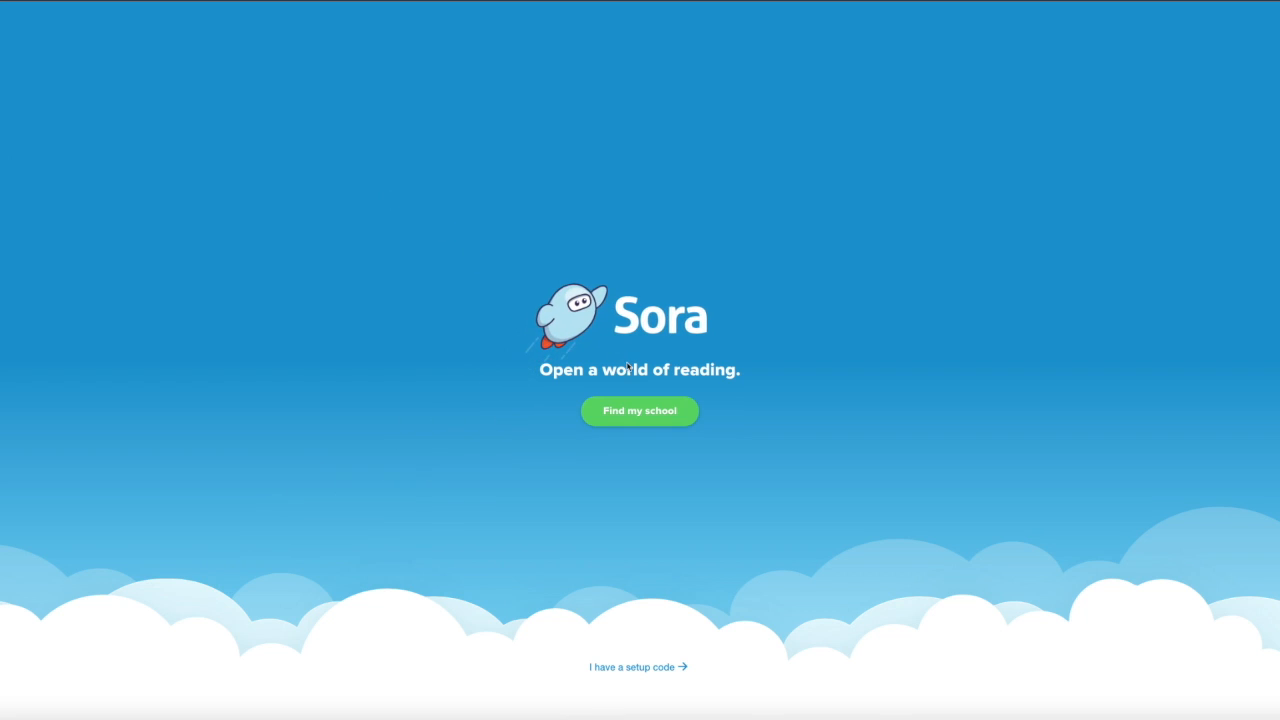
- Search schools for 'northridge' and select Northridge Middle School
left_click(639, 411)
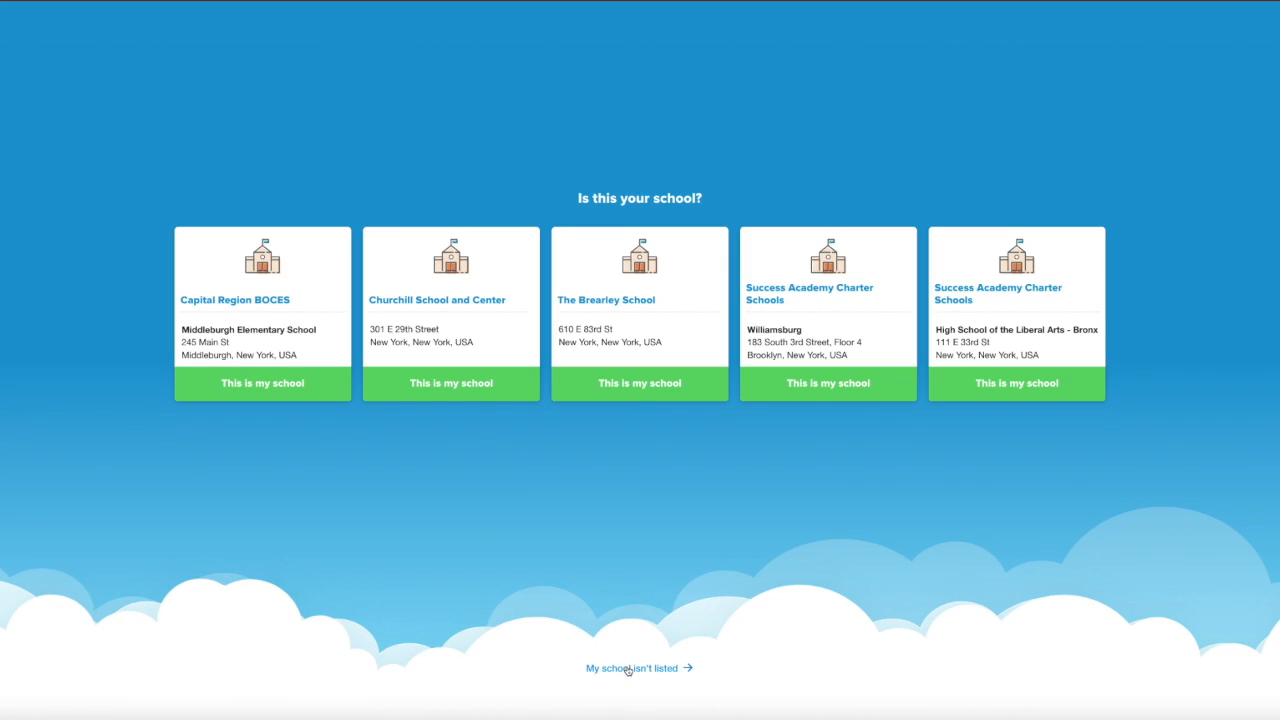
left_click(632, 668)
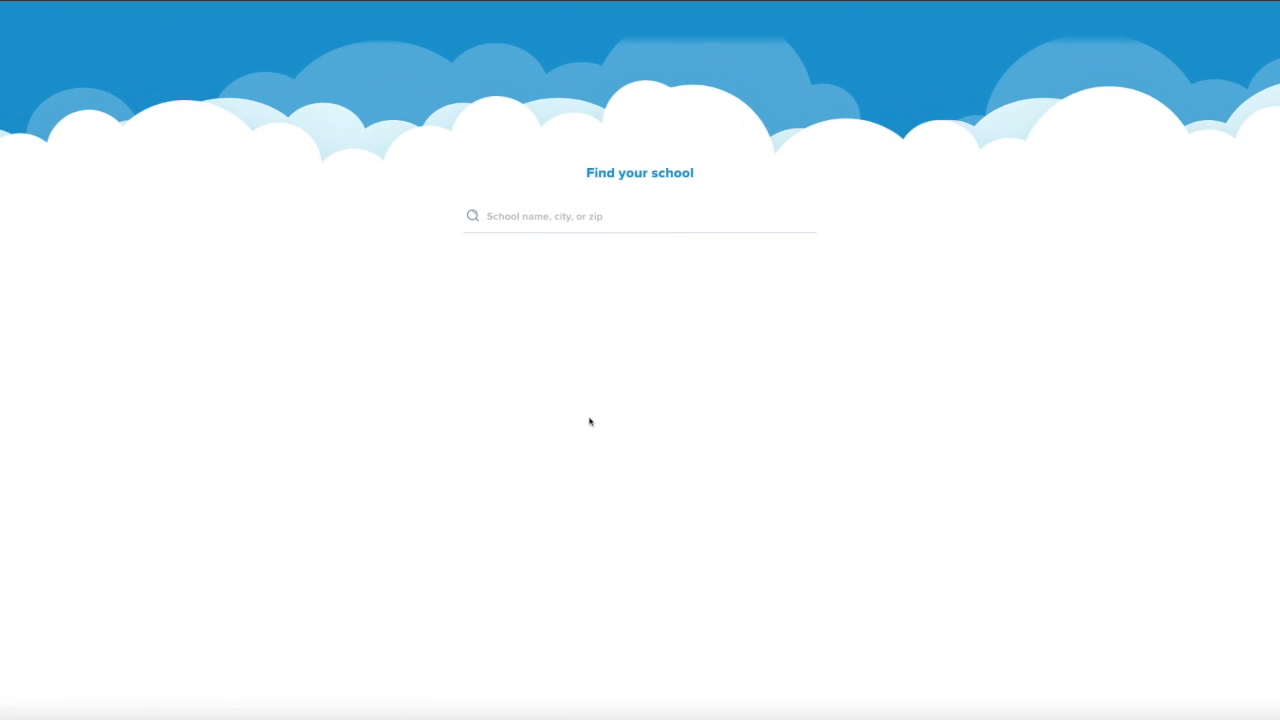
left_click(639, 215)
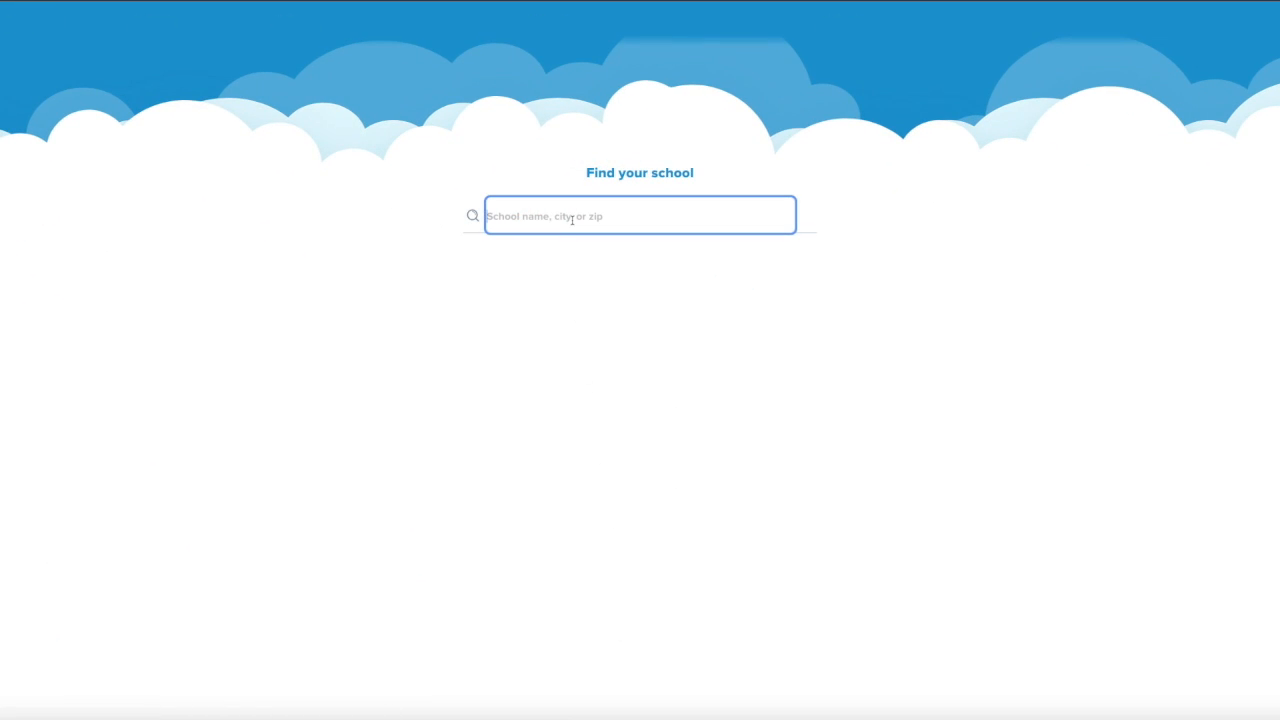
type("northrid")
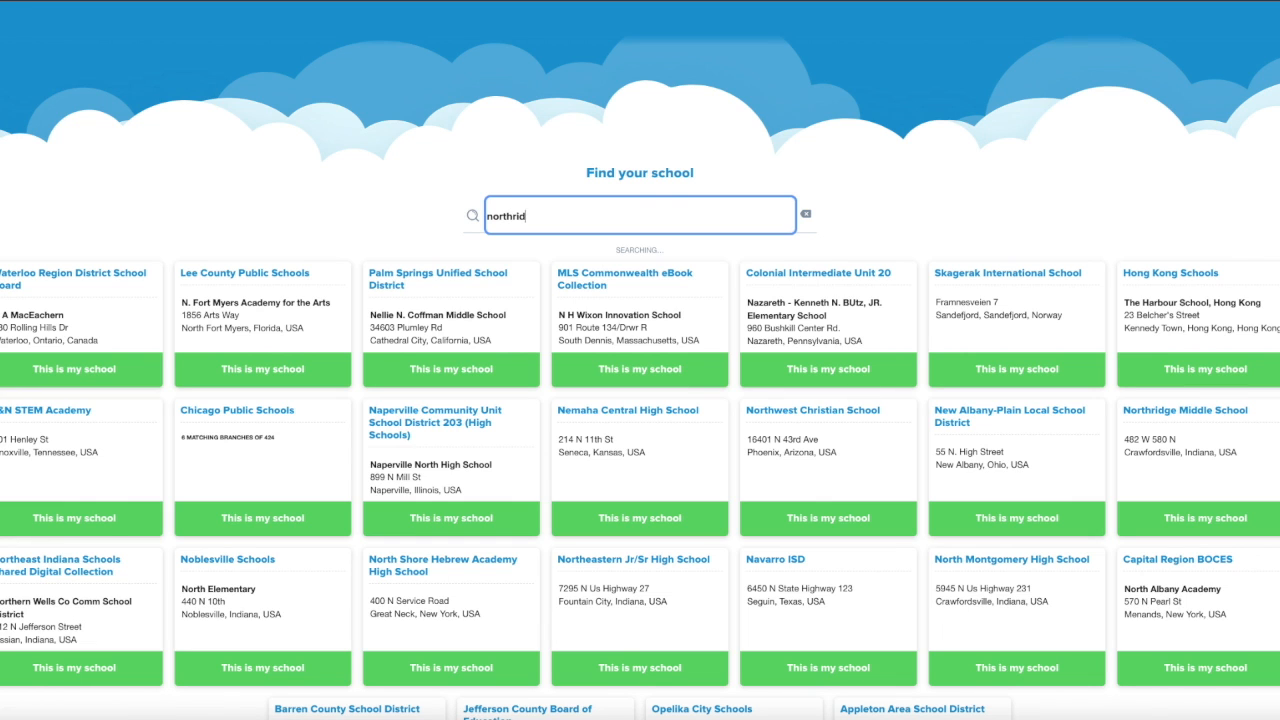
type("ge")
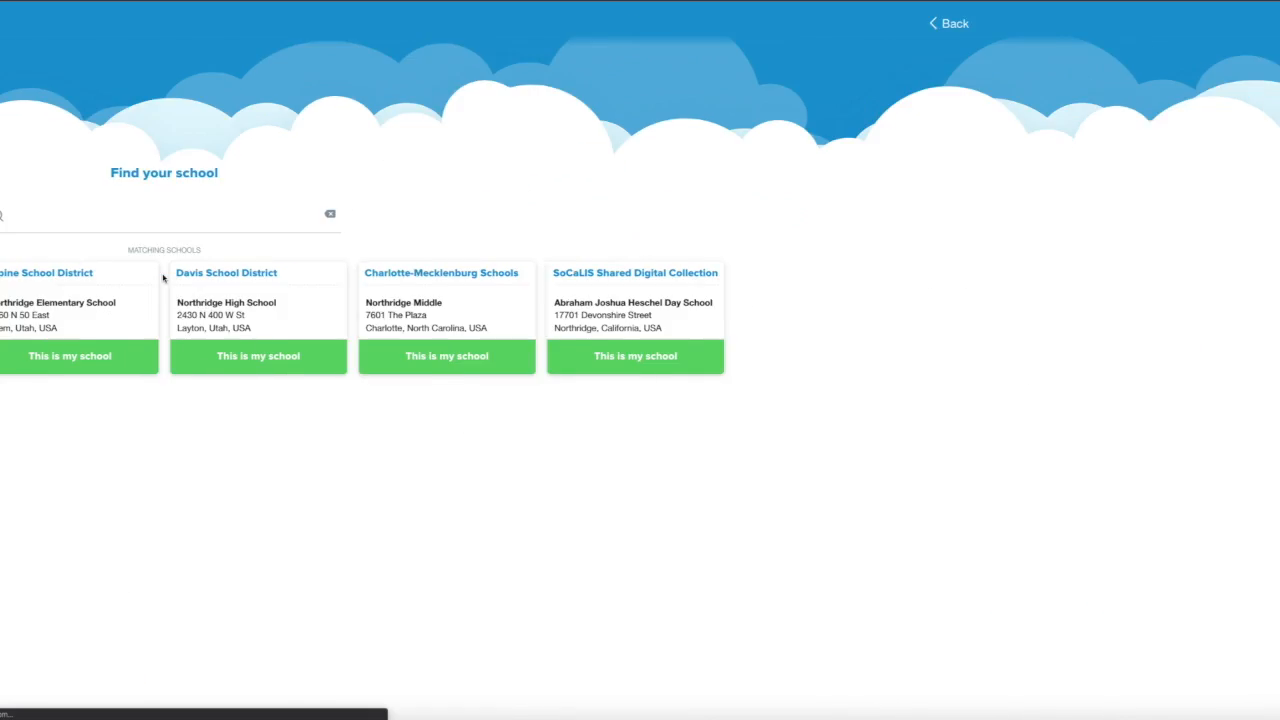
left_click(446, 356)
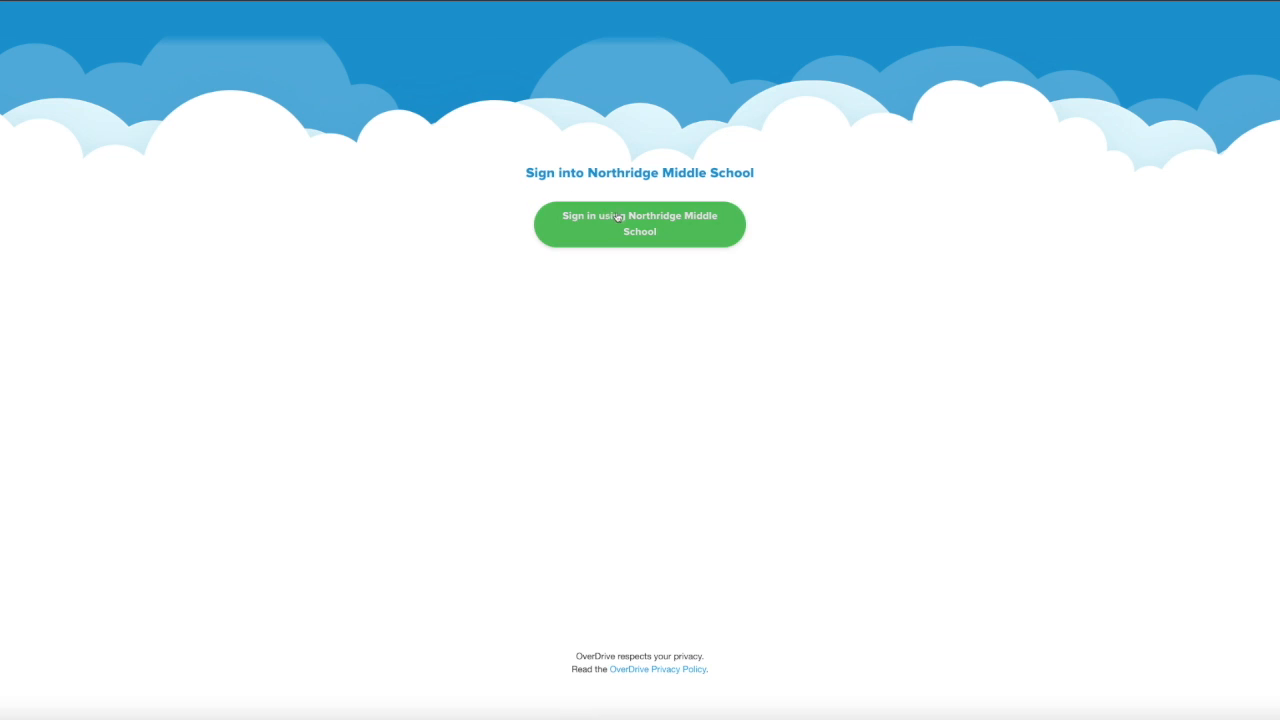
left_click(639, 224)
type("joe")
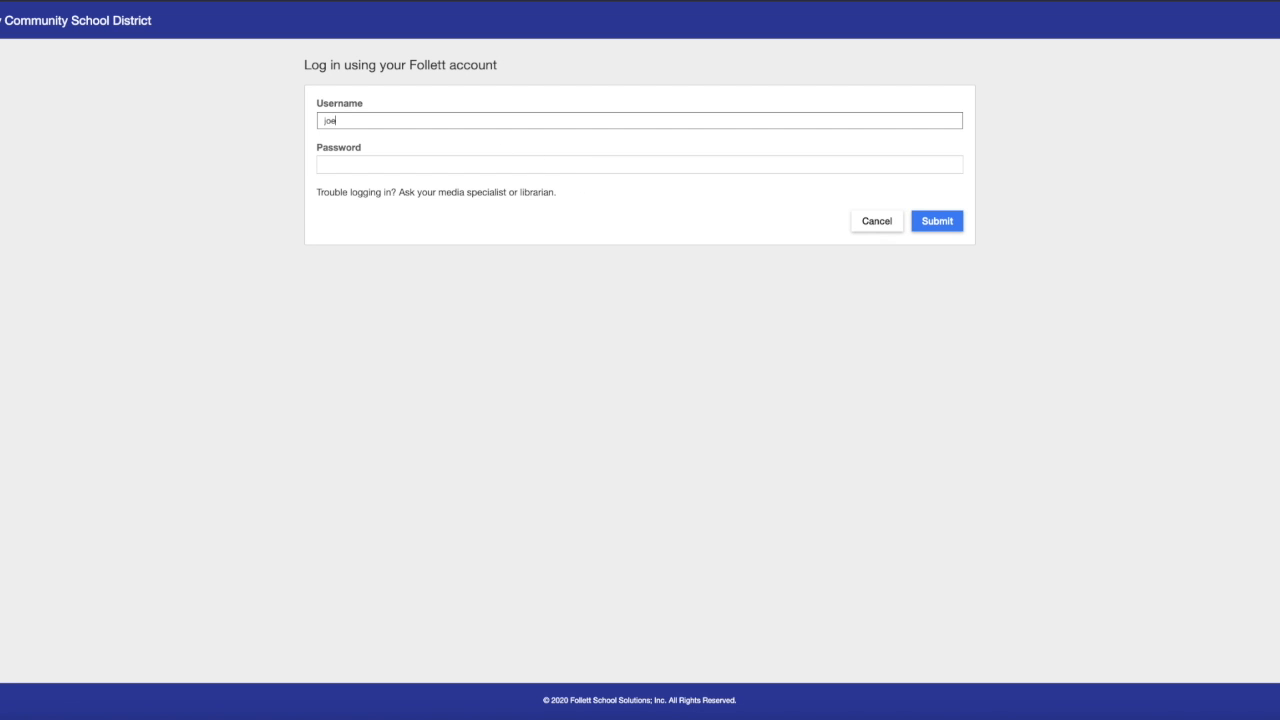
type("smith26")
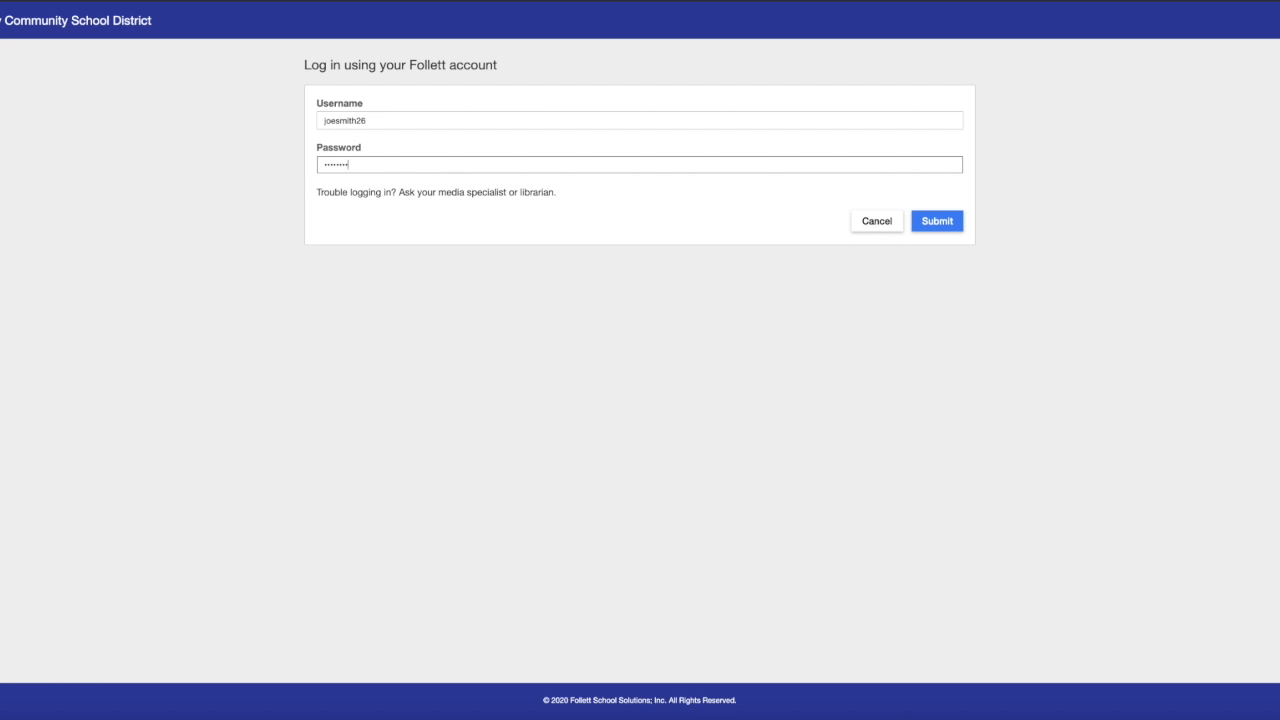
mouse_move(458, 120)
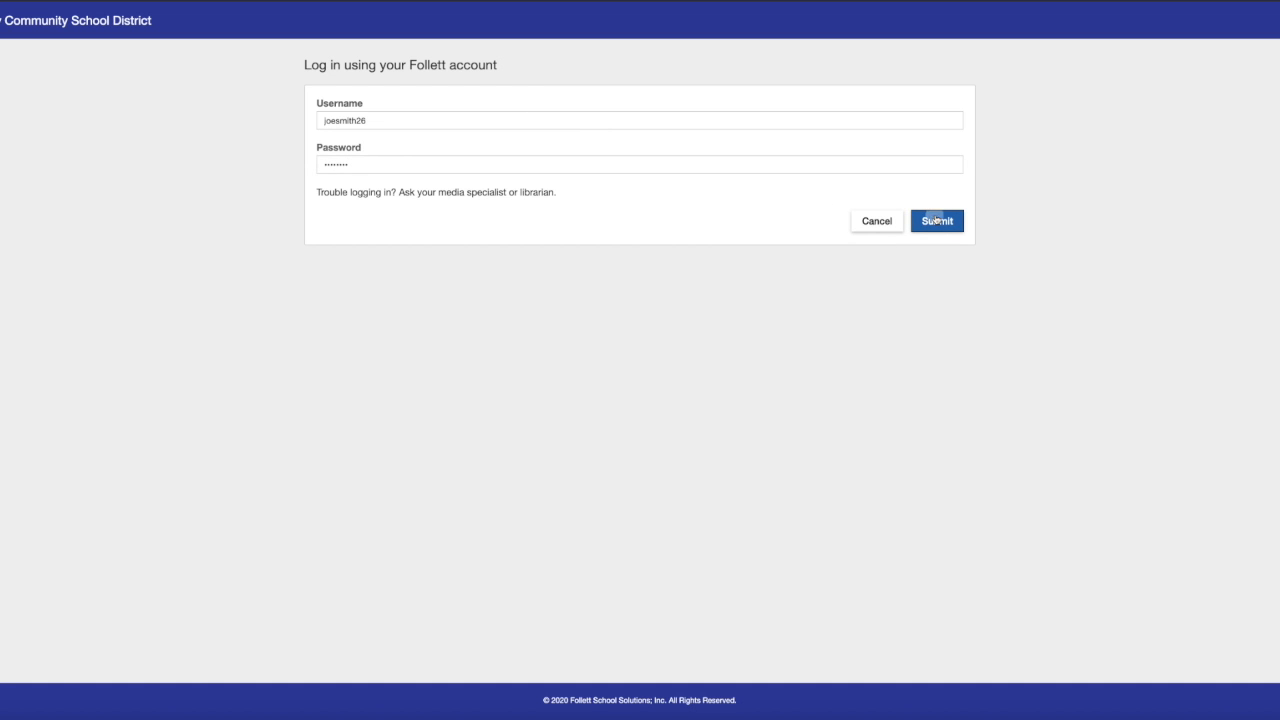
left_click(936, 220)
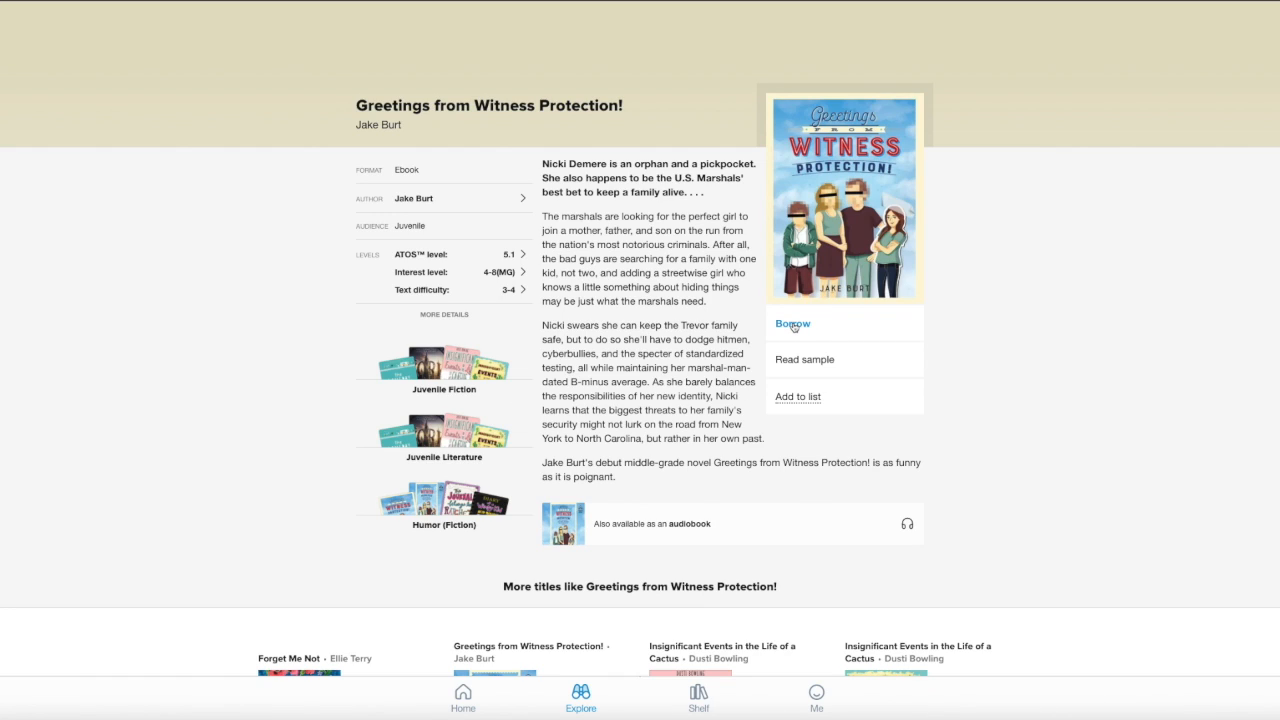
- Borrow 'Greetings from Witness Protection!' and open it in the reader
left_click(793, 323)
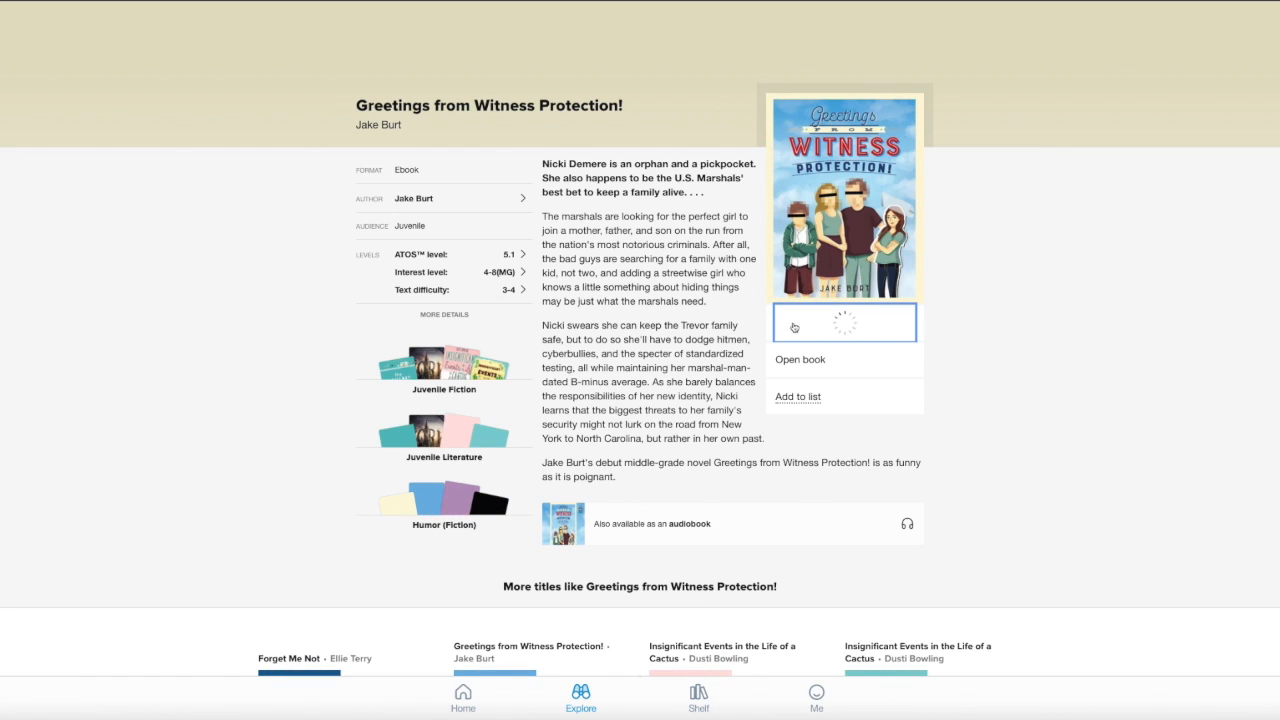
left_click(799, 359)
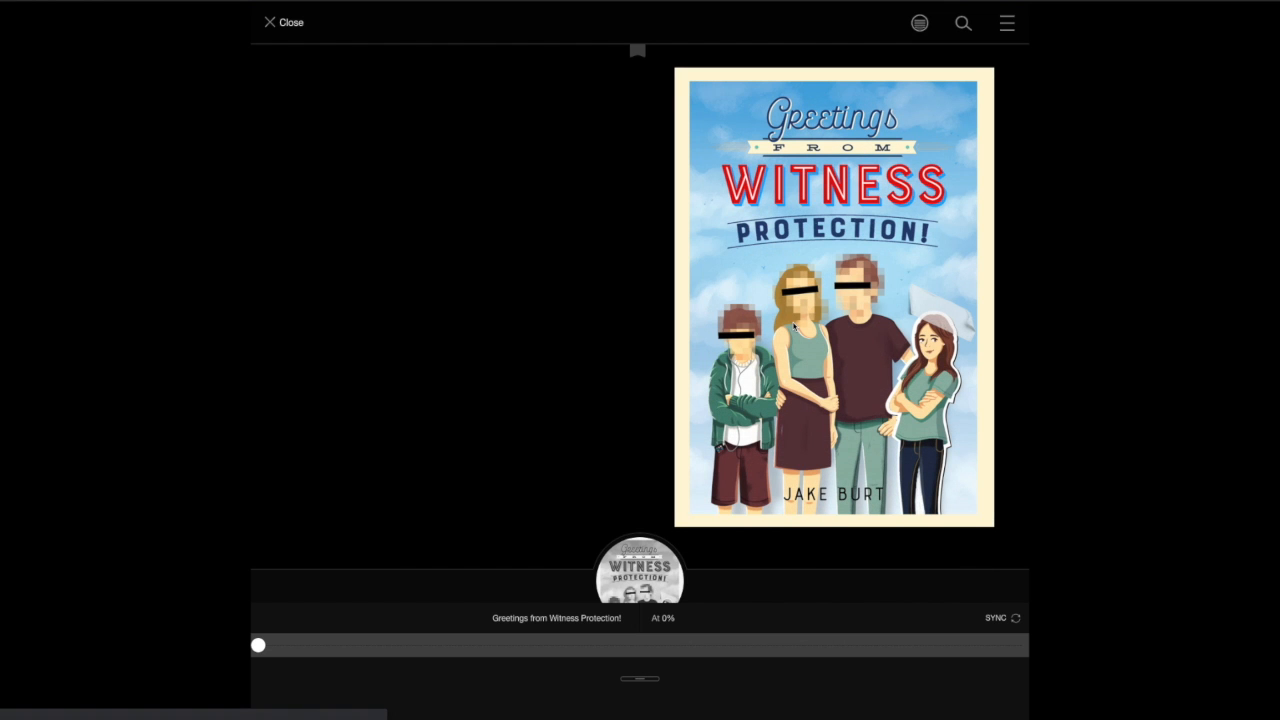
mouse_move(855, 347)
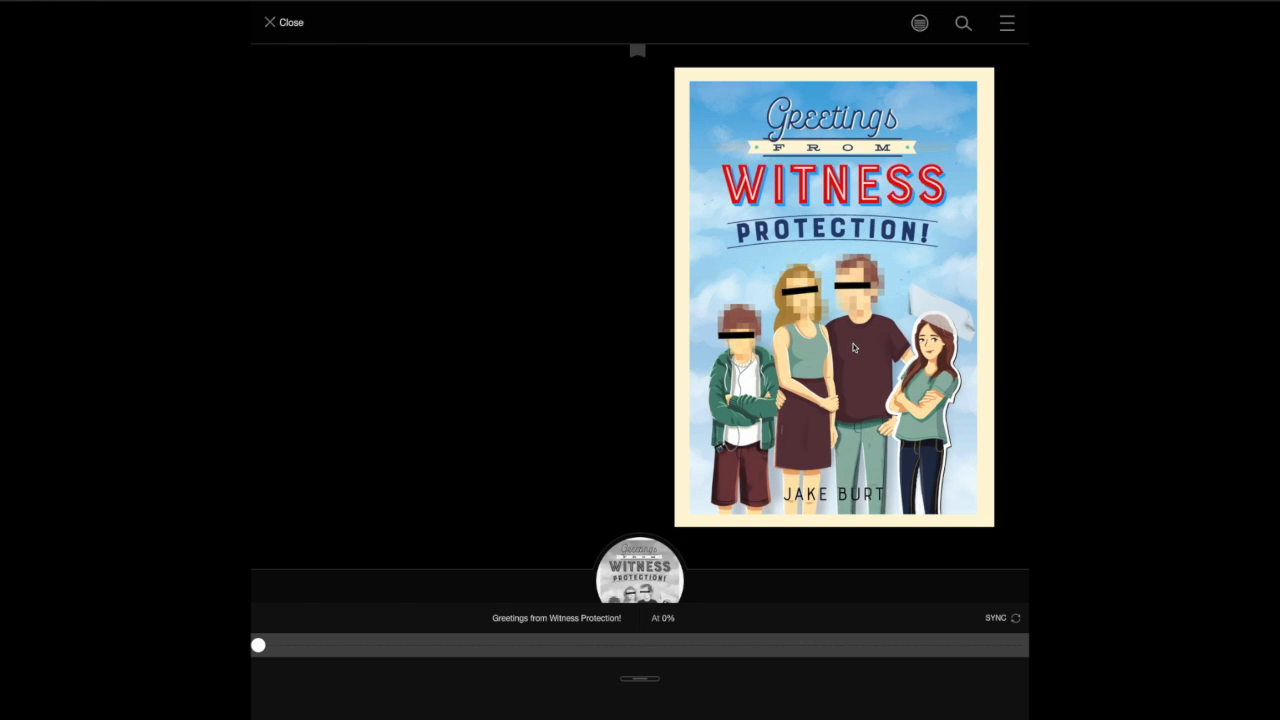